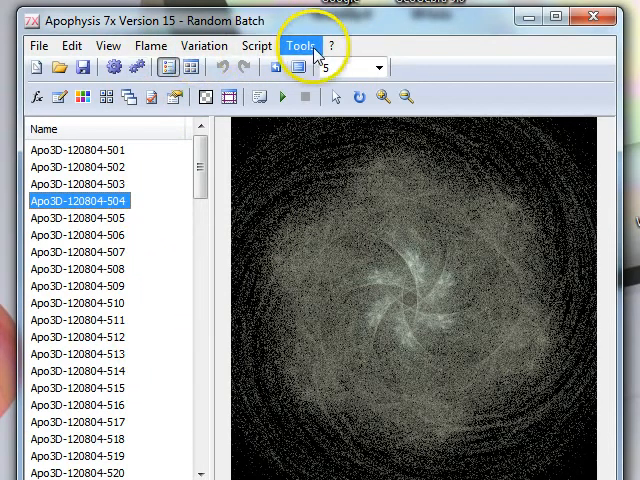
# Bring up the program Settings dialog from the Tools menu.
pyautogui.click(300, 44)
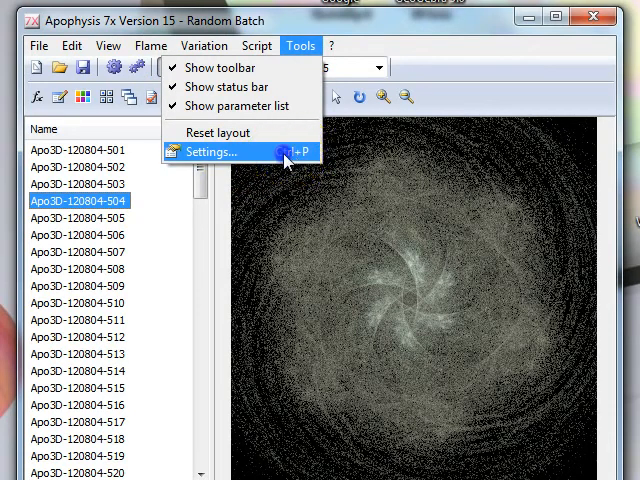
pyautogui.click(208, 152)
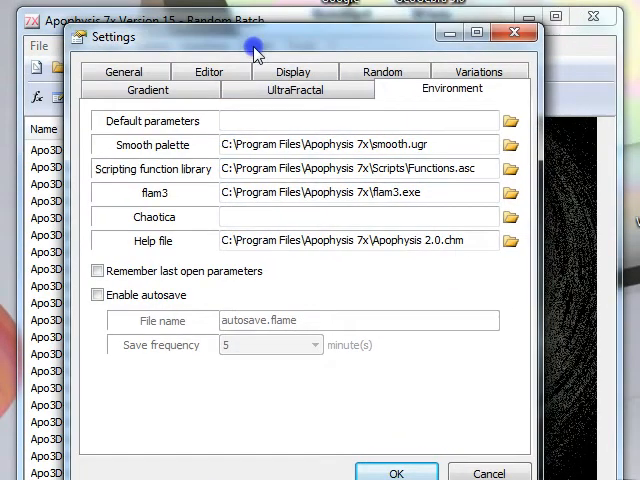
# On the Random settings, keep Rotational symmetry (order 6, limit 12) and set transforms to 2–5.
pyautogui.click(384, 68)
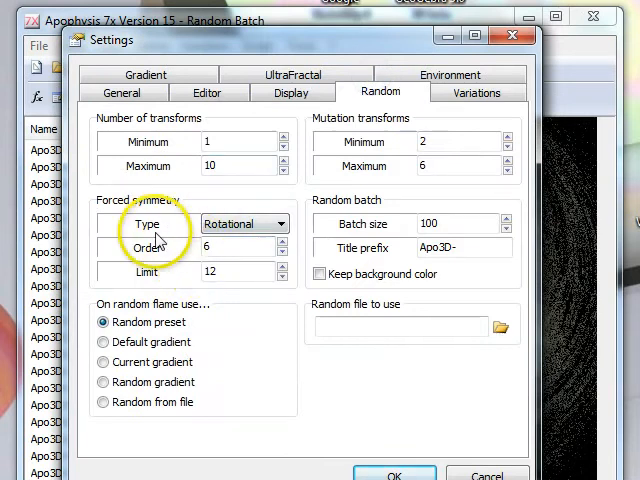
pyautogui.moveTo(230, 246)
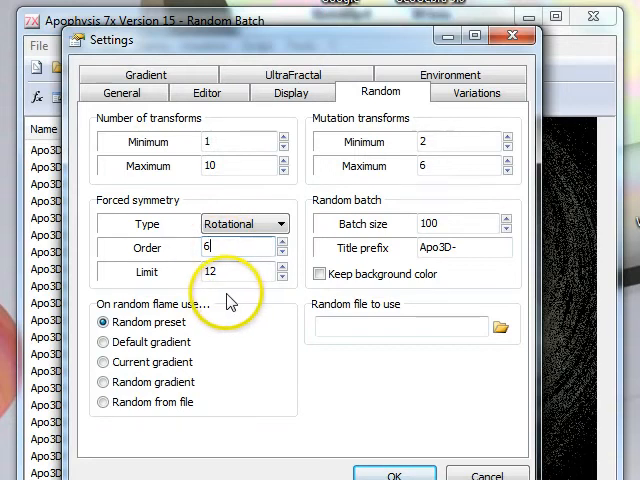
pyautogui.moveTo(204, 362)
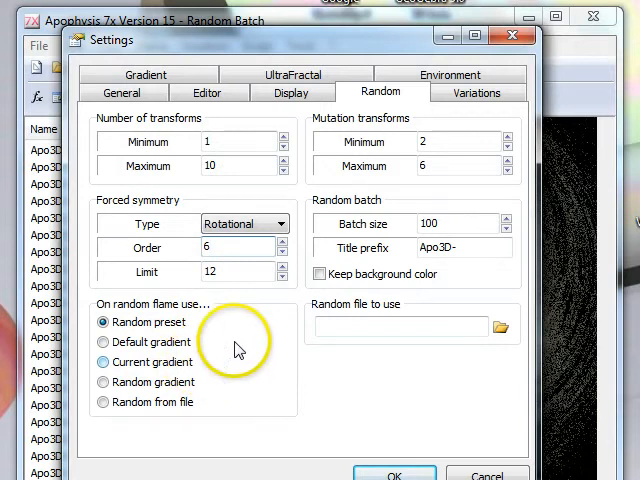
pyautogui.moveTo(228, 364)
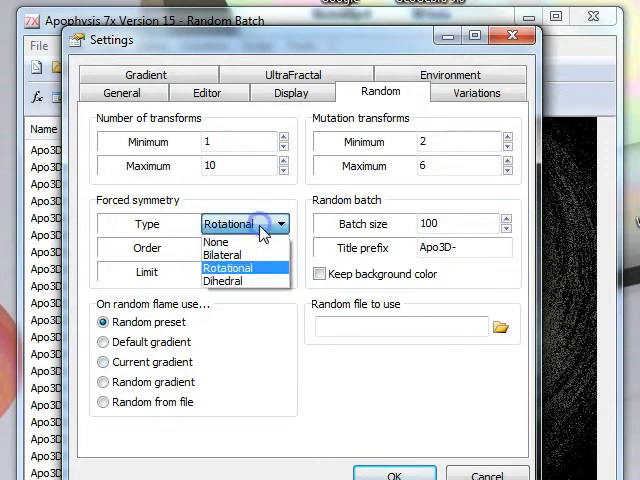
pyautogui.moveTo(236, 280)
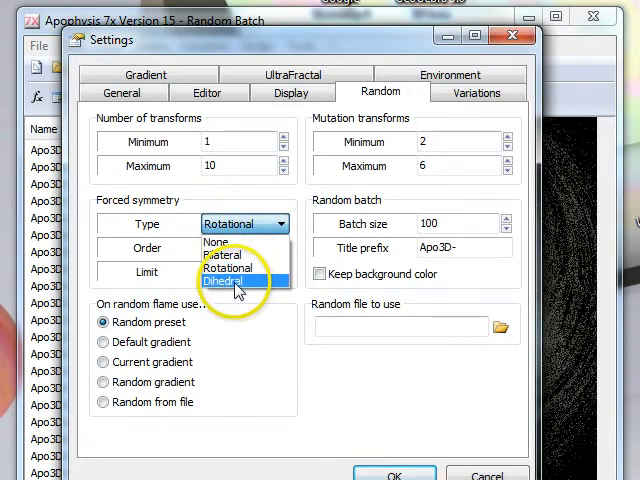
pyautogui.click(218, 252)
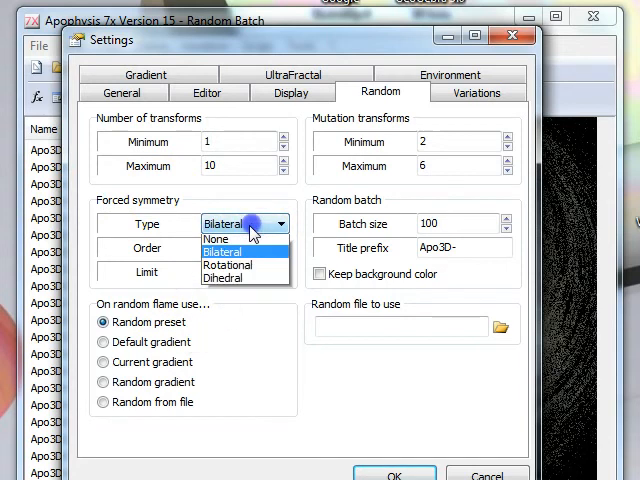
pyautogui.moveTo(232, 268)
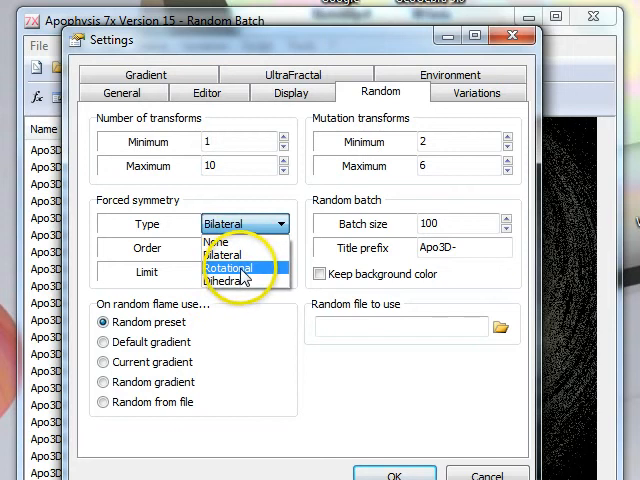
pyautogui.click(230, 270)
pyautogui.write('2')
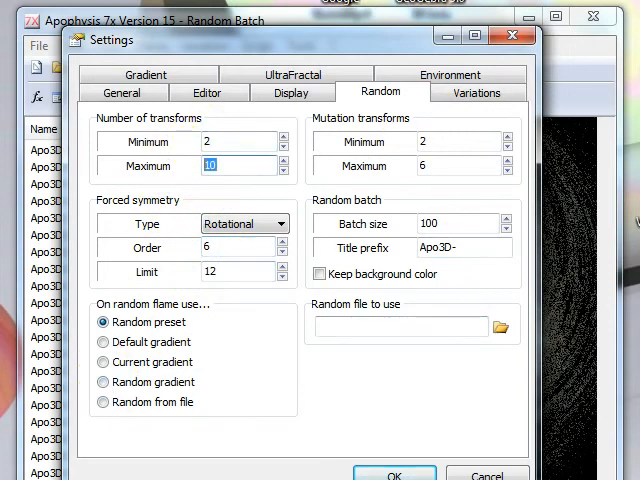
pyautogui.write('5')
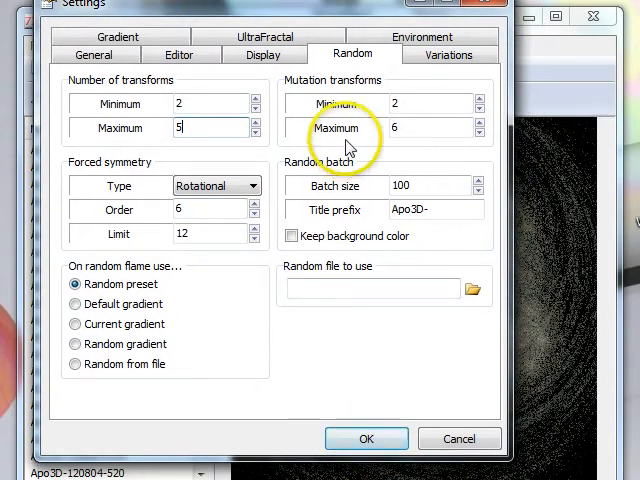
# Review the Variations list leaving all enabled, then confirm the settings with OK.
pyautogui.click(448, 54)
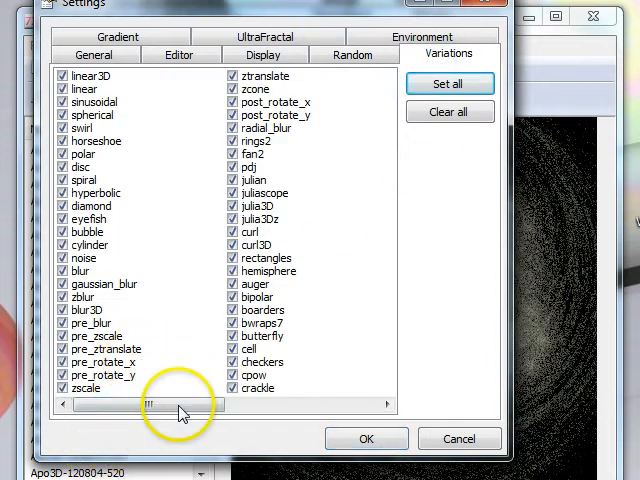
pyautogui.moveTo(450, 112)
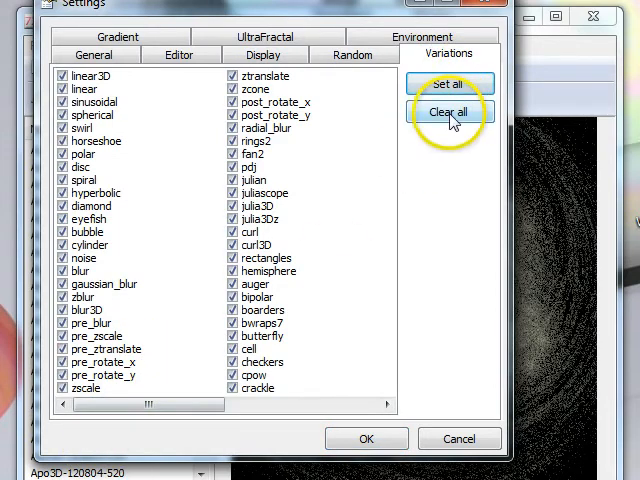
pyautogui.moveTo(360, 128)
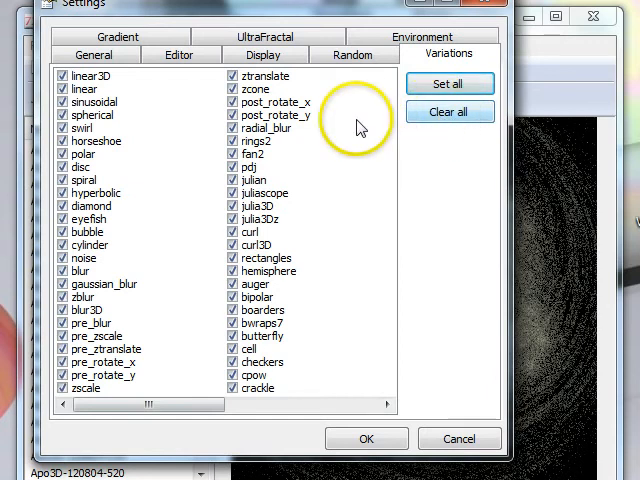
pyautogui.moveTo(310, 130)
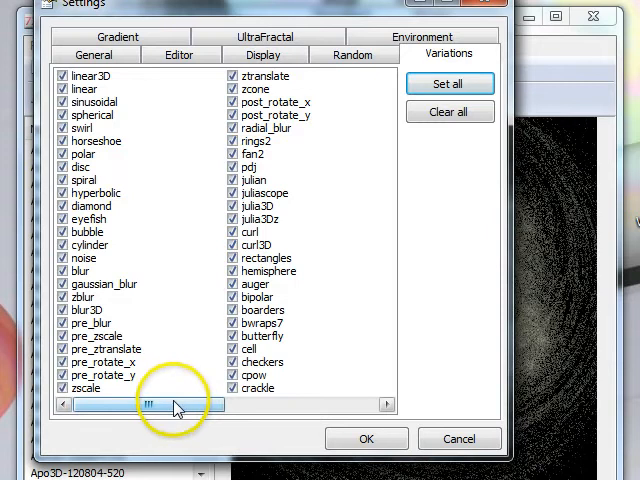
pyautogui.moveTo(170, 404); pyautogui.dragTo(250, 404)
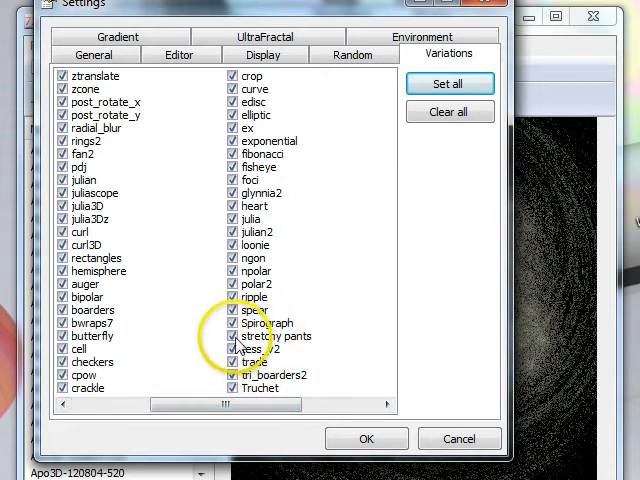
pyautogui.click(272, 336)
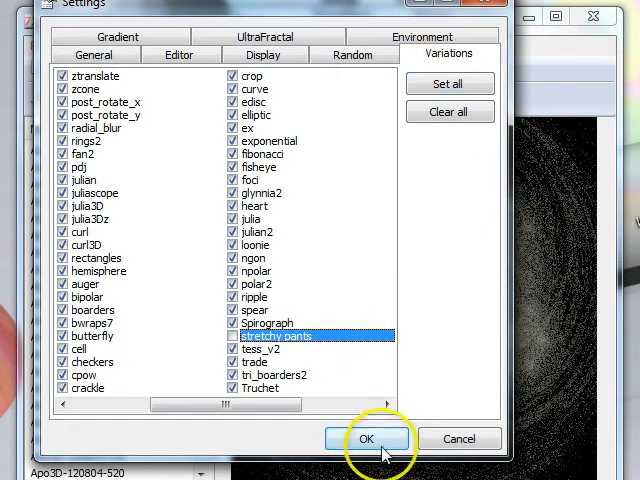
pyautogui.click(372, 438)
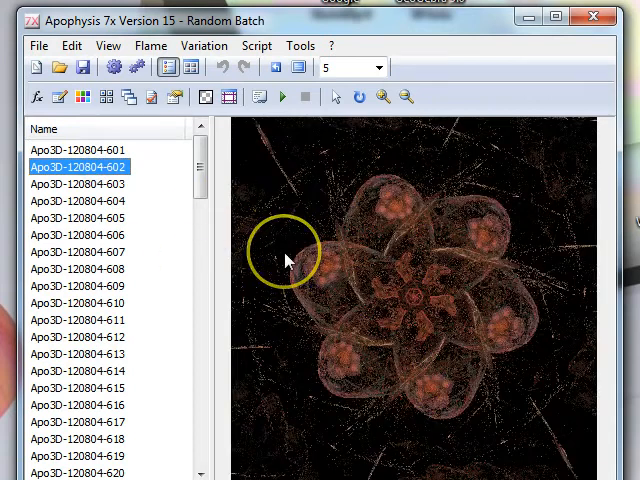
# Preview batch flames 602, 606, 608, 615, 614 and 612 in turn.
pyautogui.click(76, 200)
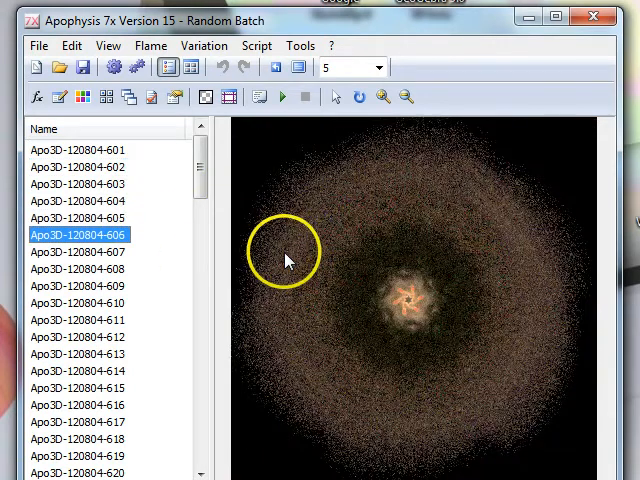
pyautogui.click(78, 252)
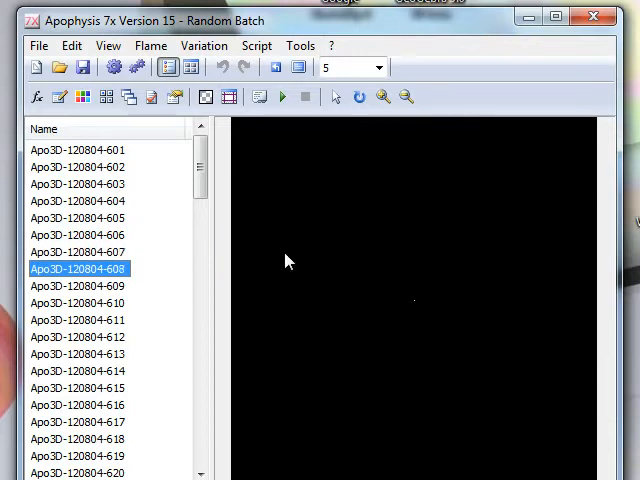
pyautogui.click(76, 304)
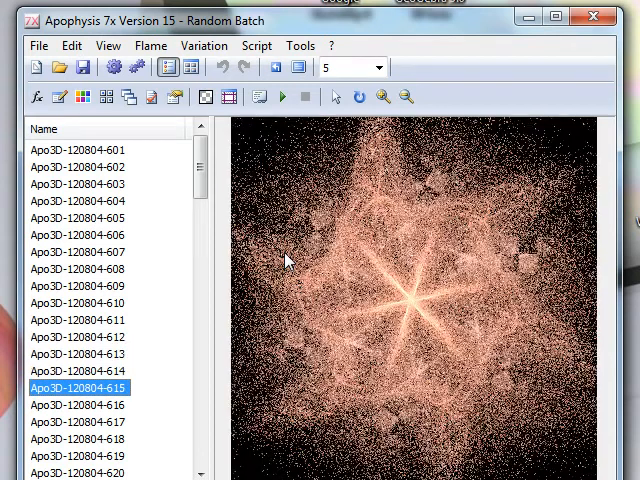
pyautogui.click(76, 368)
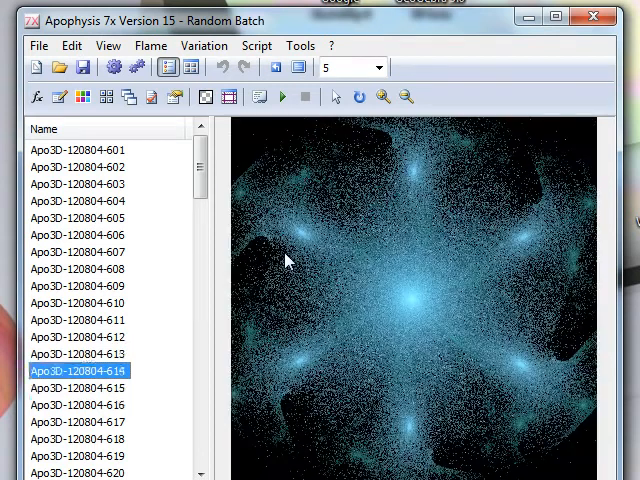
pyautogui.click(78, 336)
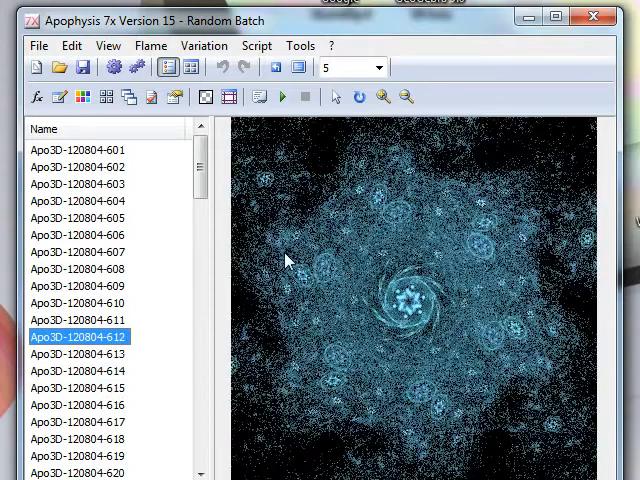
pyautogui.click(88, 388)
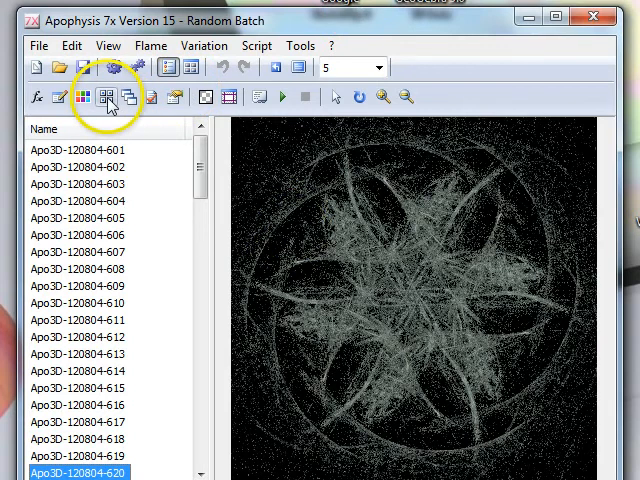
# Explore the current flame's Mutation previews, pick the lower-left variant, then close the window.
pyautogui.click(108, 96)
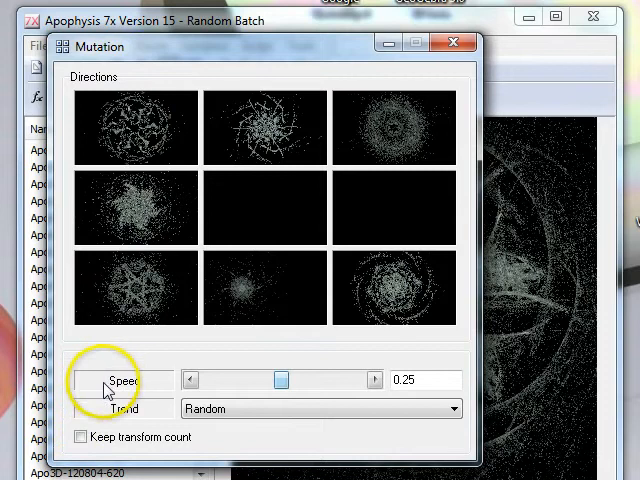
pyautogui.moveTo(292, 444)
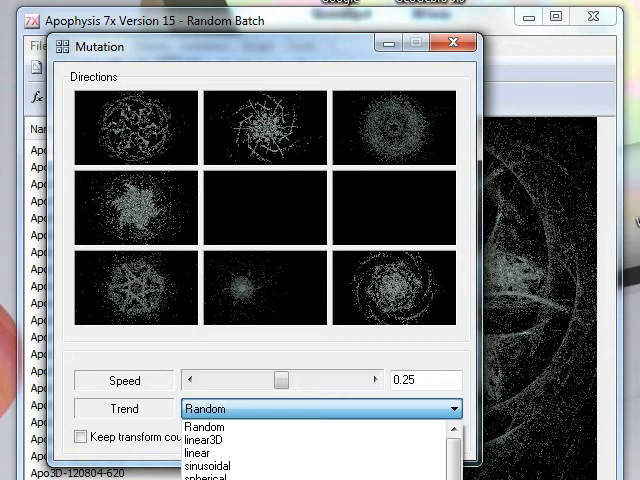
pyautogui.click(128, 290)
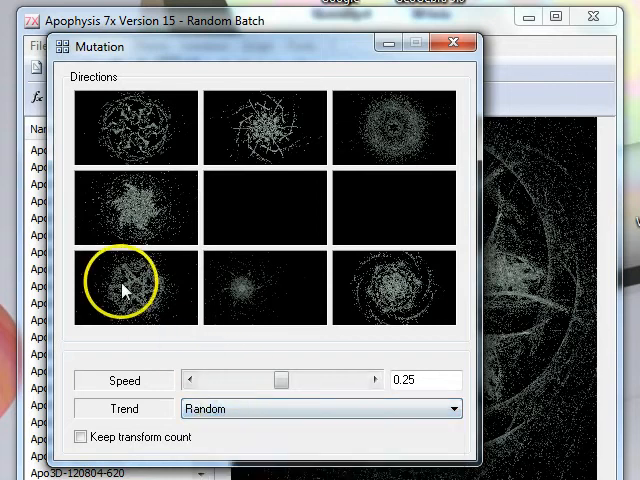
pyautogui.click(132, 288)
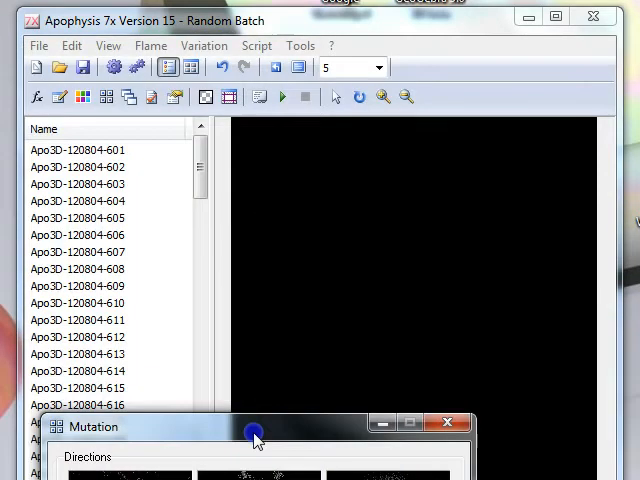
pyautogui.moveTo(256, 428); pyautogui.dragTo(280, 94)
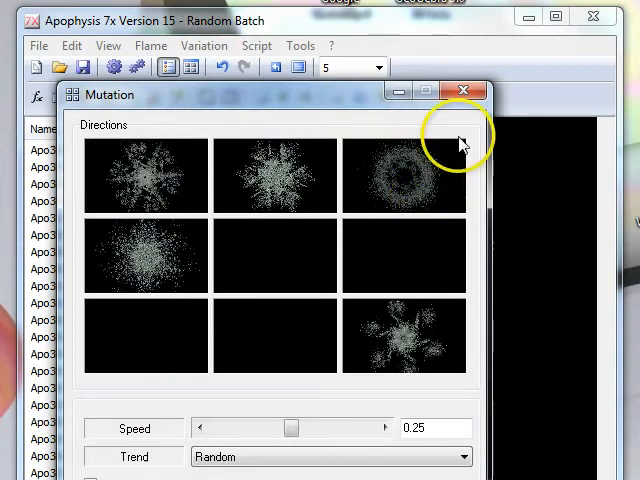
pyautogui.click(468, 88)
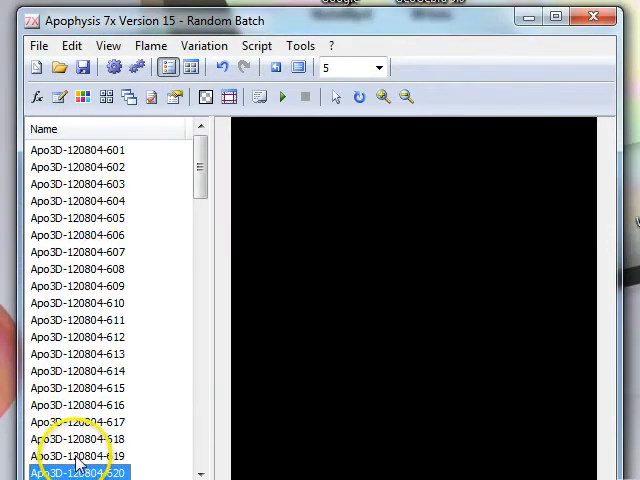
# Preview two more batch flames, then load flame Apo3D-120804-620.
pyautogui.click(76, 450)
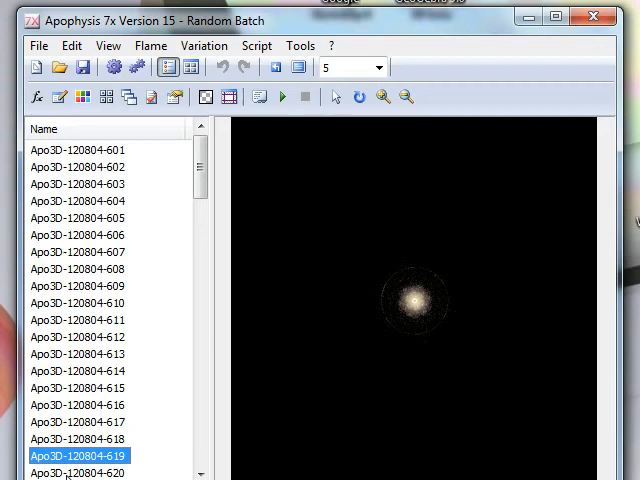
pyautogui.click(76, 470)
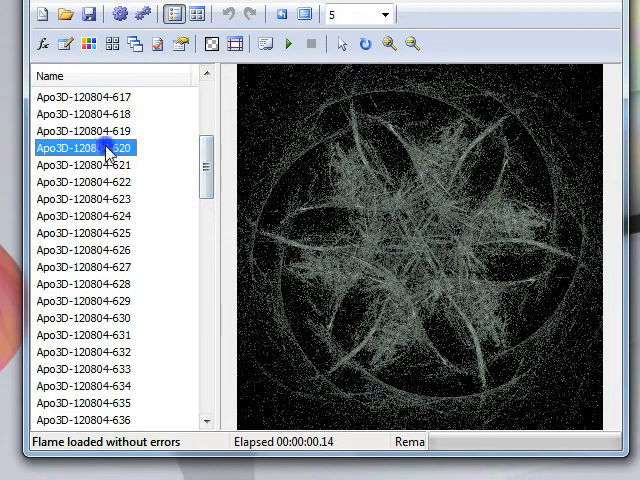
pyautogui.click(84, 200)
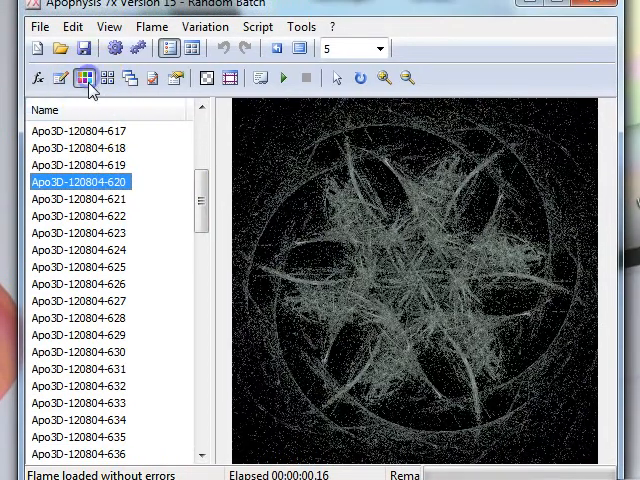
# In Adjustment's Gradient tab, rotate the colour gradient until the flower renders purple.
pyautogui.click(86, 76)
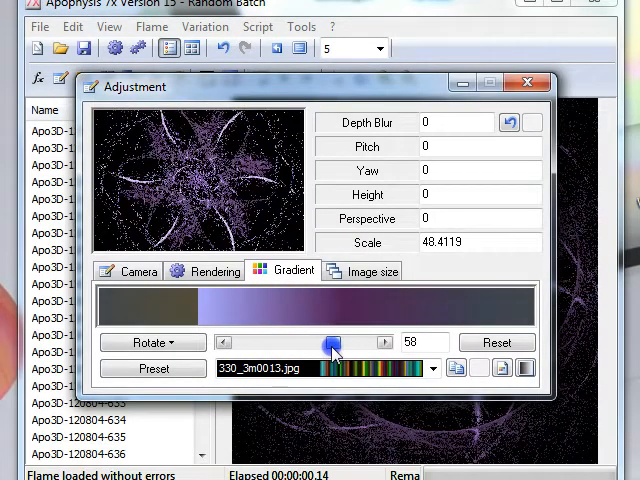
pyautogui.moveTo(332, 342); pyautogui.dragTo(288, 342)
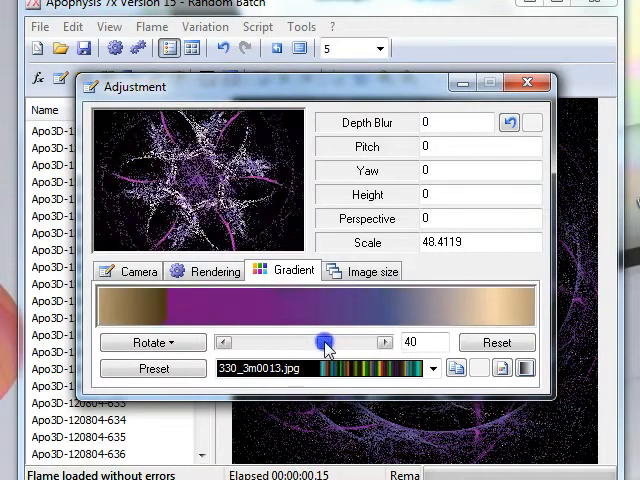
pyautogui.moveTo(324, 342); pyautogui.dragTo(332, 342)
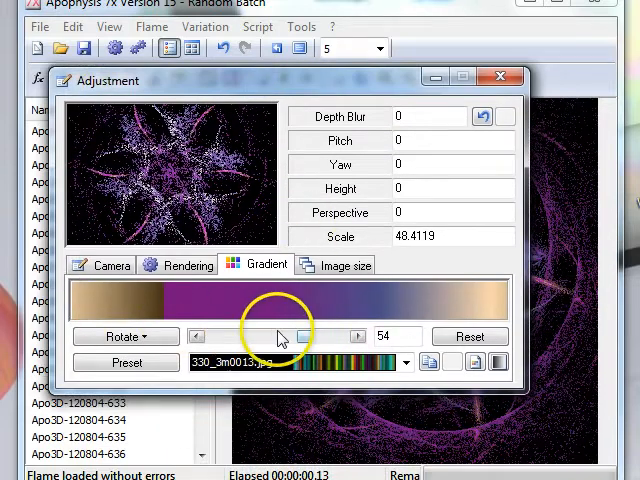
pyautogui.moveTo(278, 336); pyautogui.dragTo(290, 336)
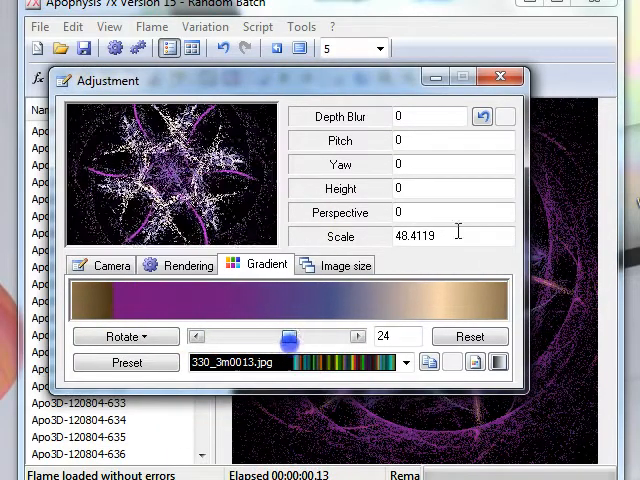
pyautogui.click(500, 76)
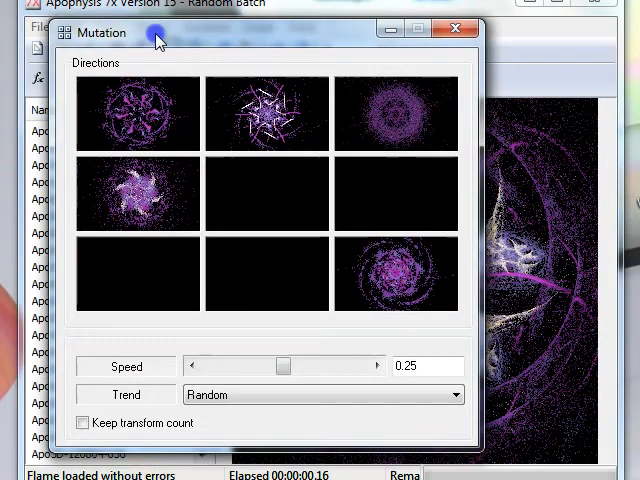
pyautogui.moveTo(284, 118)
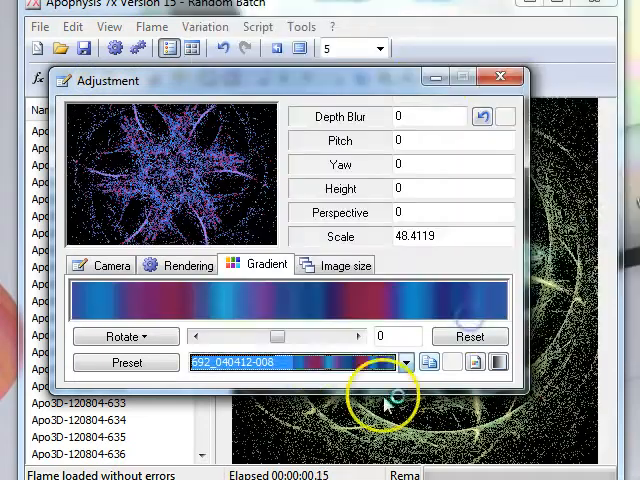
# Apply a blue-and-purple preset gradient to the flame.
pyautogui.click(500, 76)
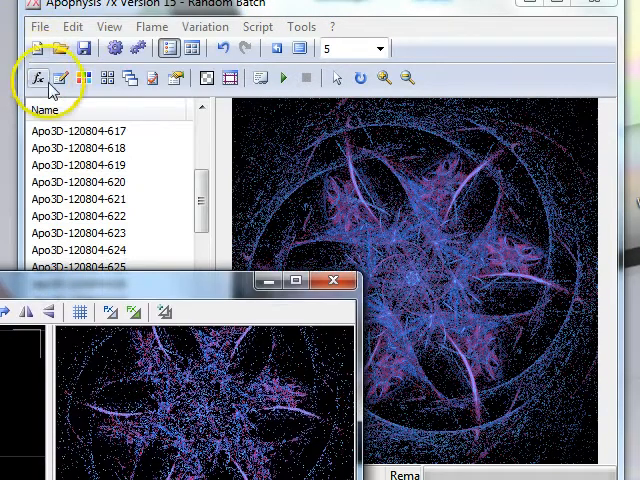
# In the transform editor, move transform 3's triangle to create a swirling spiral.
pyautogui.click(36, 76)
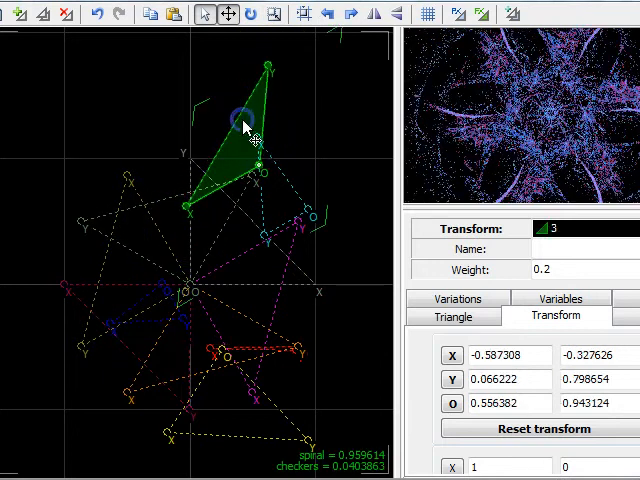
pyautogui.moveTo(250, 126); pyautogui.dragTo(248, 136)
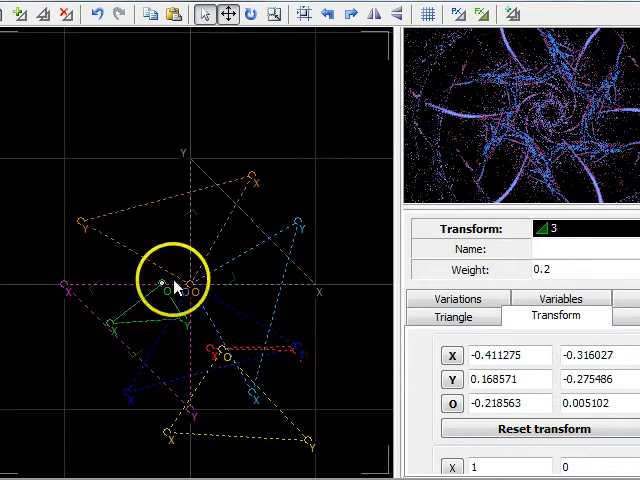
# Stretch and reposition transform 1's corner and axis handles to reshape the flame.
pyautogui.moveTo(176, 284); pyautogui.dragTo(220, 196)
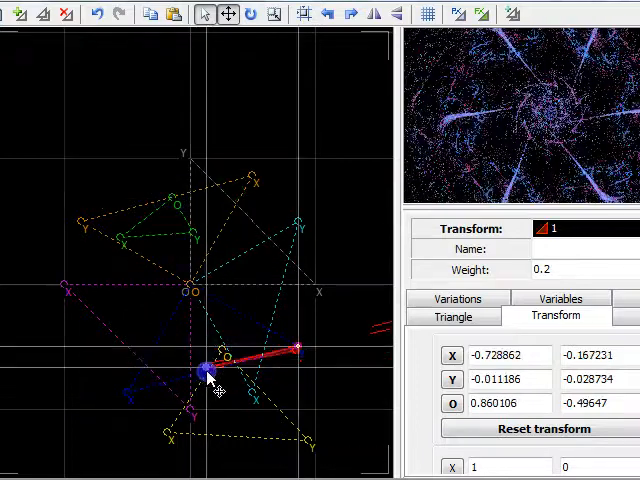
pyautogui.moveTo(204, 370); pyautogui.dragTo(344, 252)
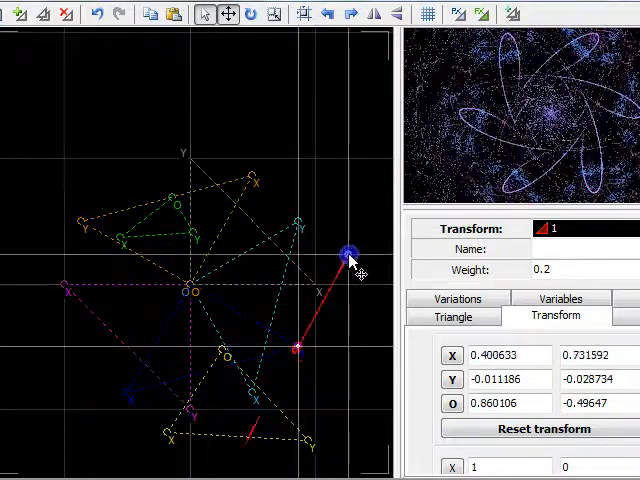
pyautogui.moveTo(348, 256); pyautogui.dragTo(250, 404)
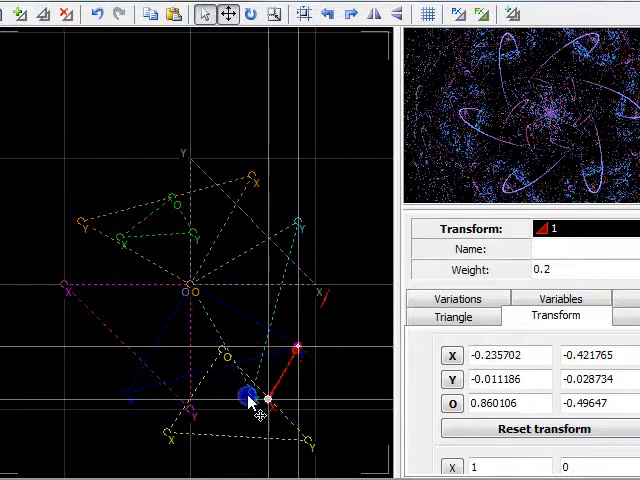
pyautogui.moveTo(250, 396); pyautogui.dragTo(320, 220)
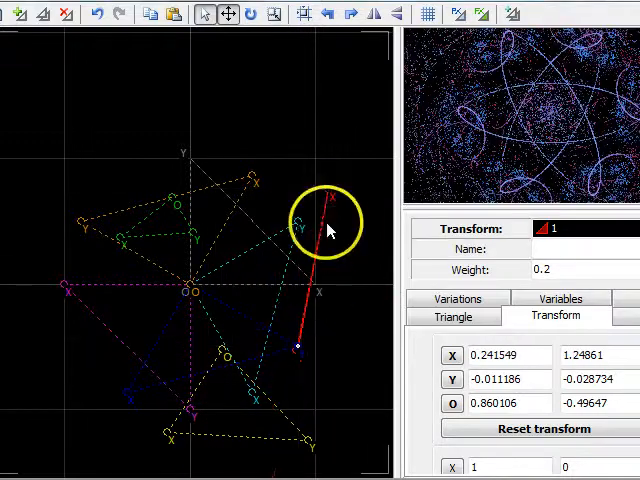
pyautogui.moveTo(324, 224); pyautogui.dragTo(344, 192)
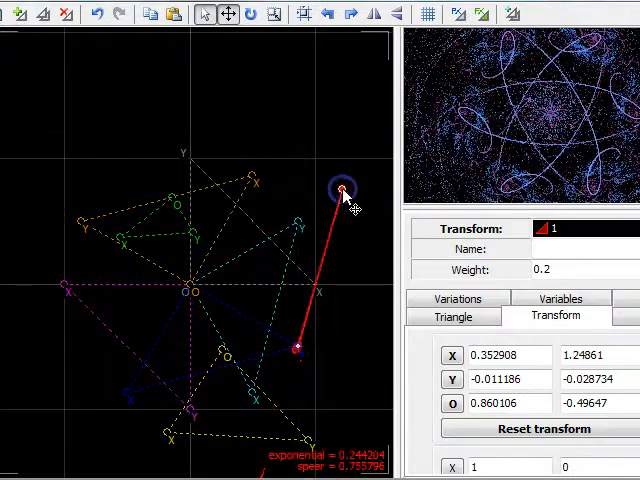
pyautogui.moveTo(336, 192); pyautogui.dragTo(350, 190)
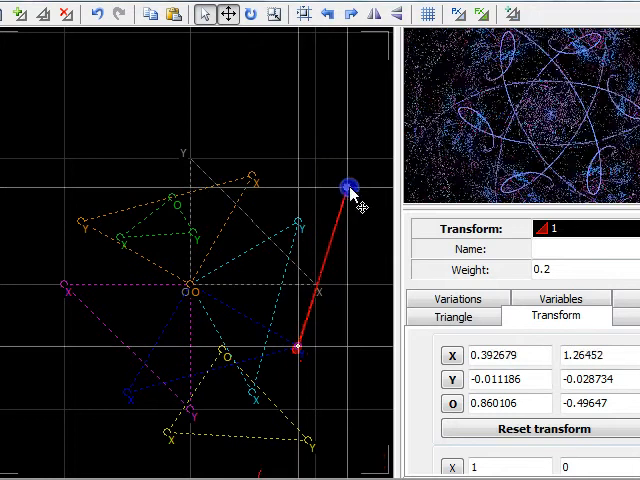
pyautogui.moveTo(350, 184); pyautogui.dragTo(340, 184)
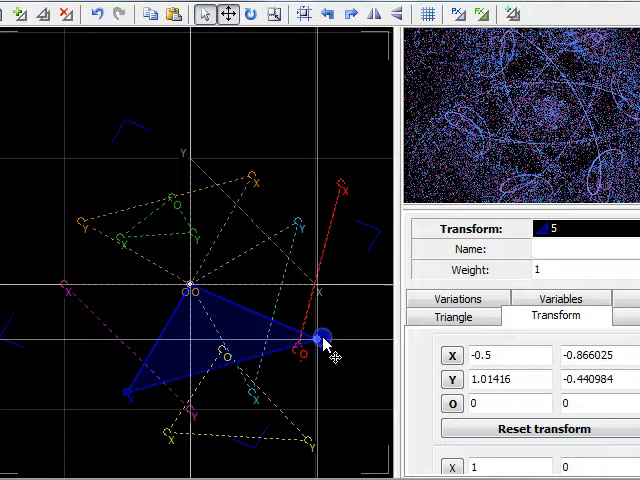
# Rotate and enlarge transform 1's triangle into a spiky, web-like star pattern.
pyautogui.moveTo(324, 336); pyautogui.dragTo(296, 350)
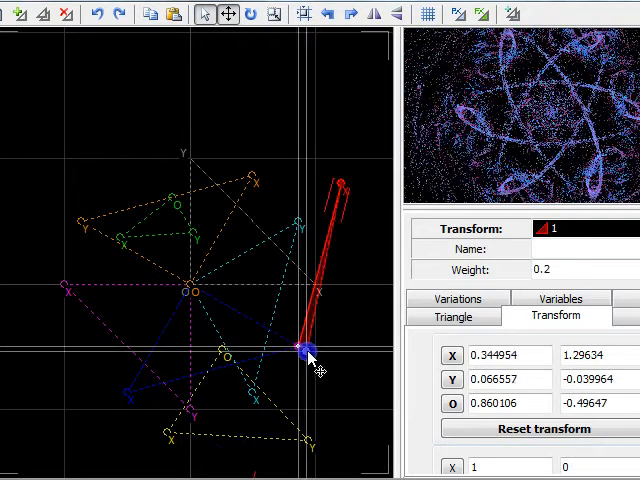
pyautogui.moveTo(304, 350); pyautogui.dragTo(300, 352)
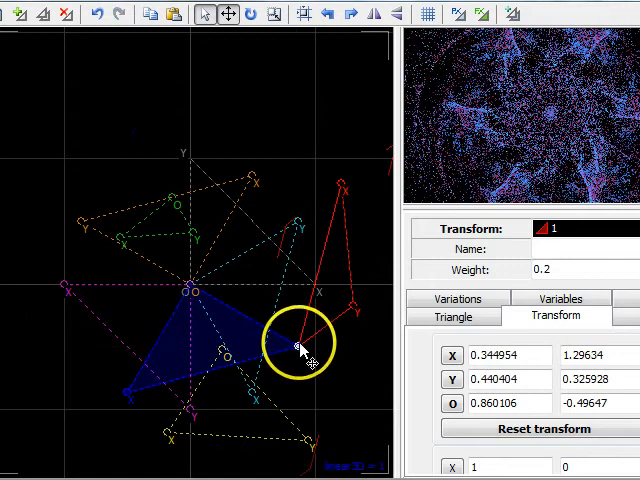
pyautogui.moveTo(304, 344); pyautogui.dragTo(336, 280)
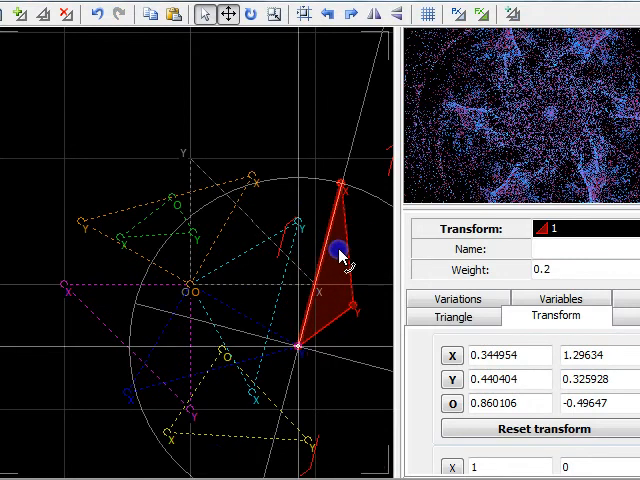
pyautogui.moveTo(336, 250); pyautogui.dragTo(352, 304)
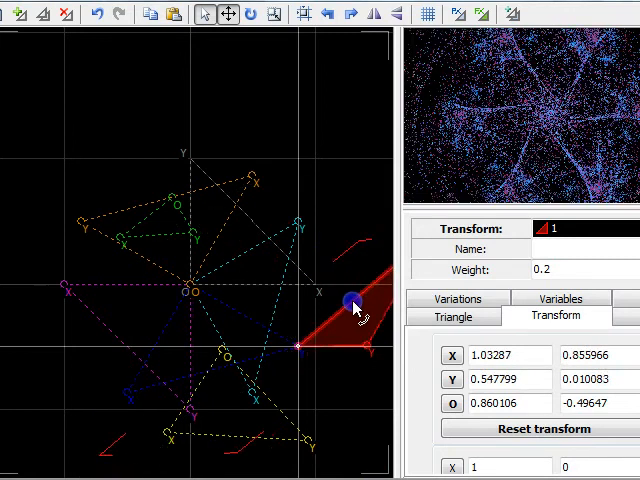
pyautogui.moveTo(350, 304); pyautogui.dragTo(300, 350)
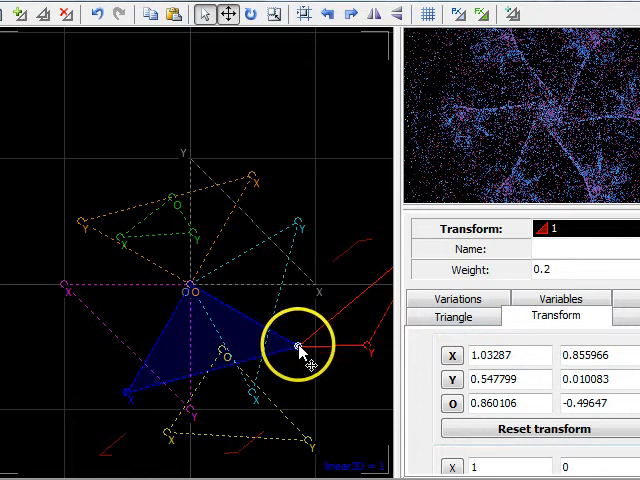
# Drag transform 1's triangle and corners until the flame becomes a star-like six-petal flower.
pyautogui.click(452, 316)
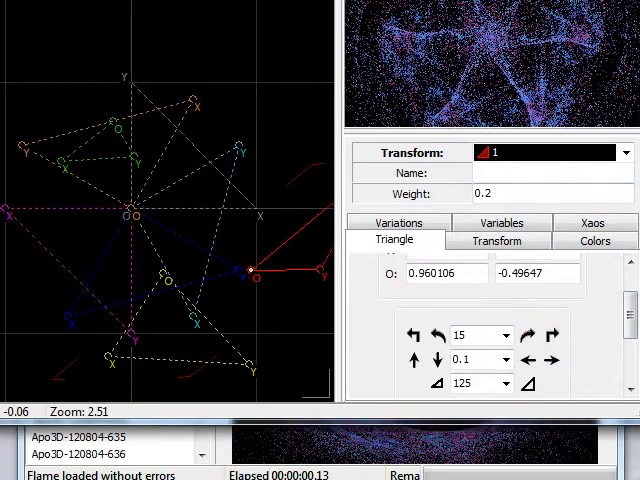
pyautogui.moveTo(248, 266); pyautogui.dragTo(248, 256)
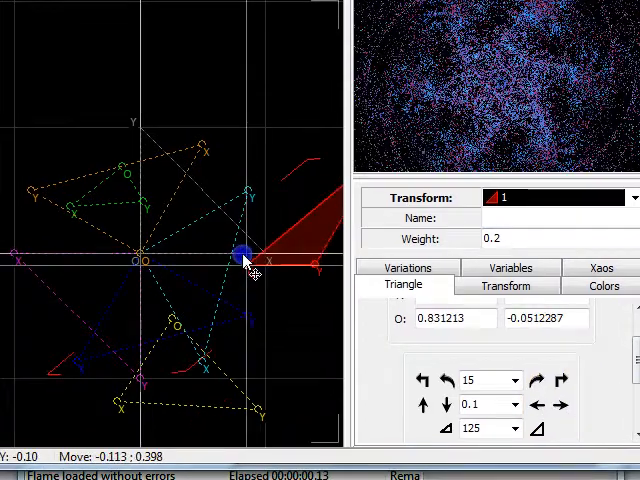
pyautogui.moveTo(248, 258); pyautogui.dragTo(160, 258)
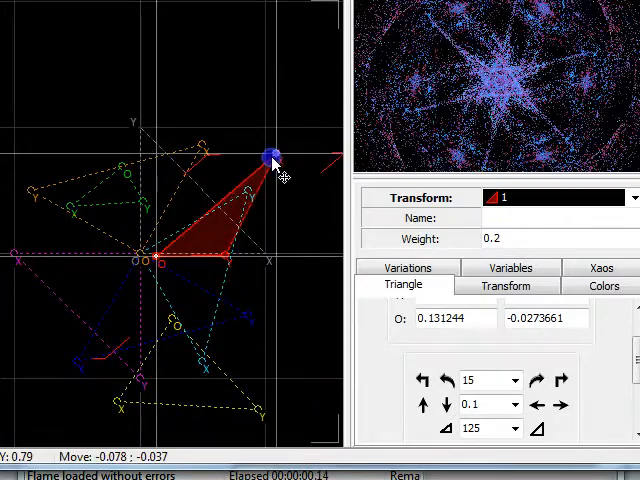
pyautogui.moveTo(268, 156); pyautogui.dragTo(250, 280)
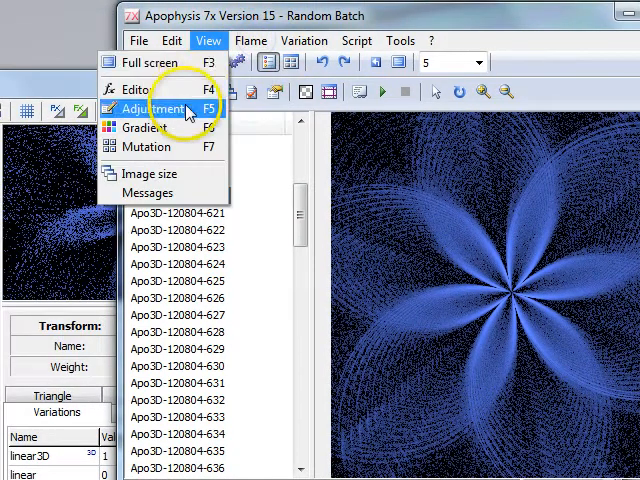
# In the Adjustment window's Gradient tab, try rotating the gradient and return it to 0.
pyautogui.click(238, 40)
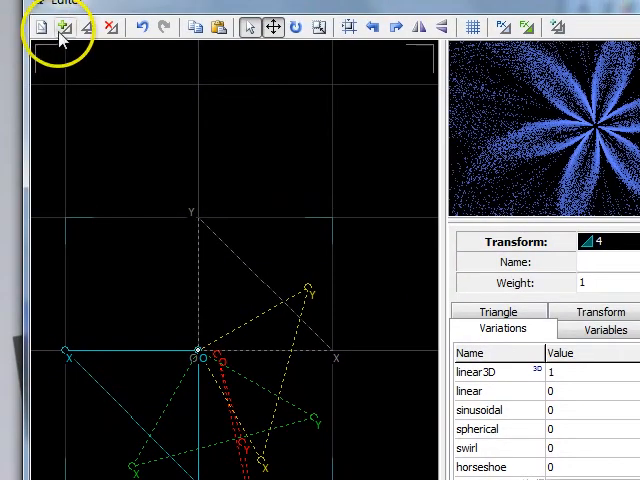
pyautogui.click(62, 26)
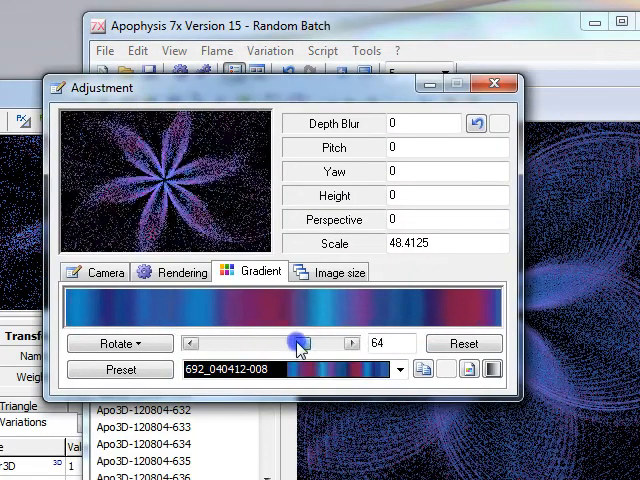
pyautogui.moveTo(300, 344); pyautogui.dragTo(196, 344)
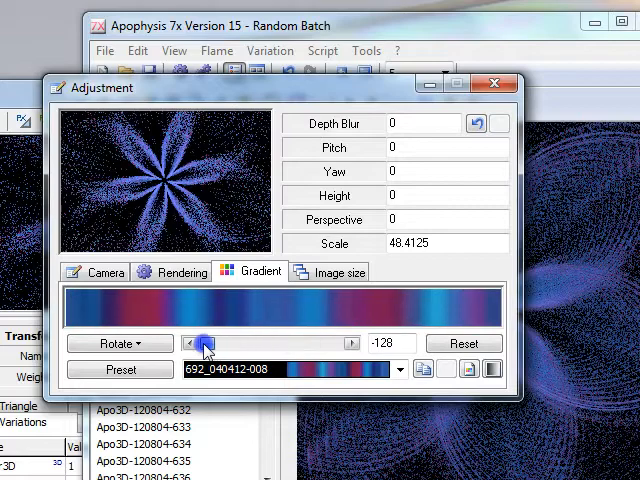
pyautogui.moveTo(200, 344); pyautogui.dragTo(296, 344)
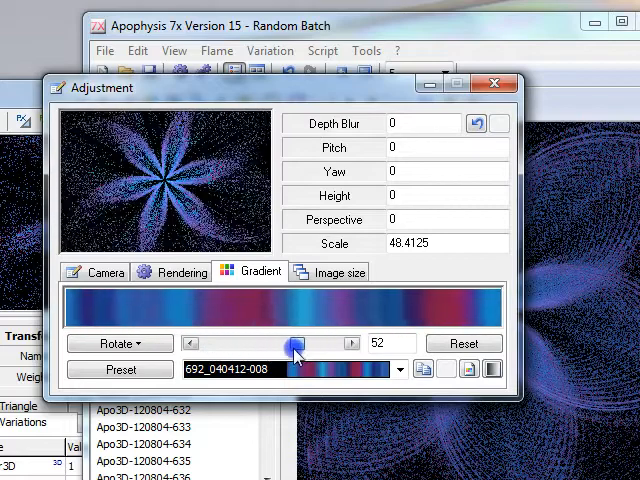
pyautogui.moveTo(296, 344); pyautogui.dragTo(308, 344)
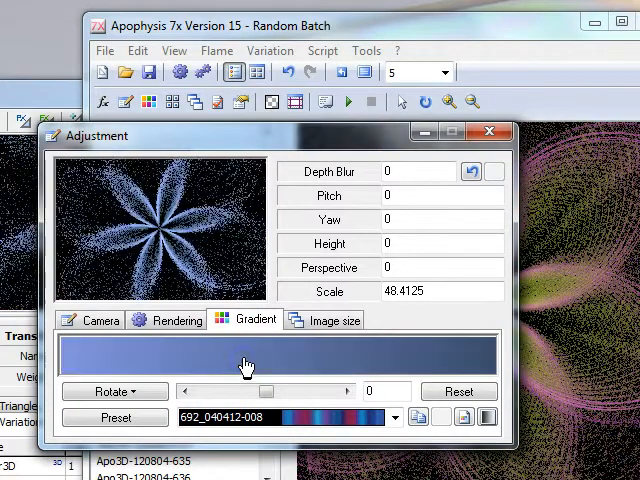
# Pick a new preset gradient from the Gradient Browser, turning the flower pink and purple.
pyautogui.click(348, 428)
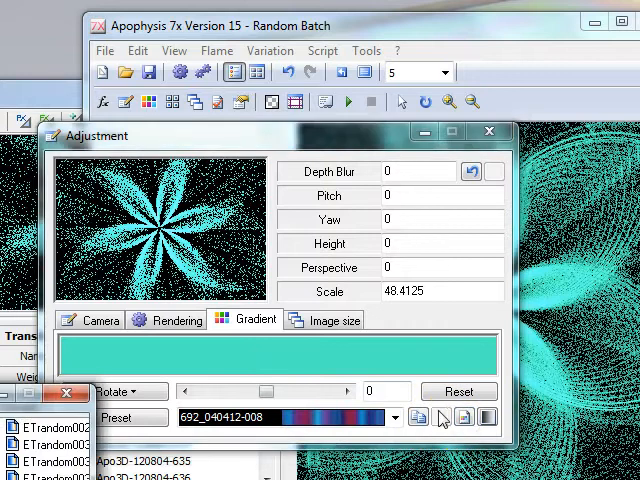
pyautogui.click(438, 418)
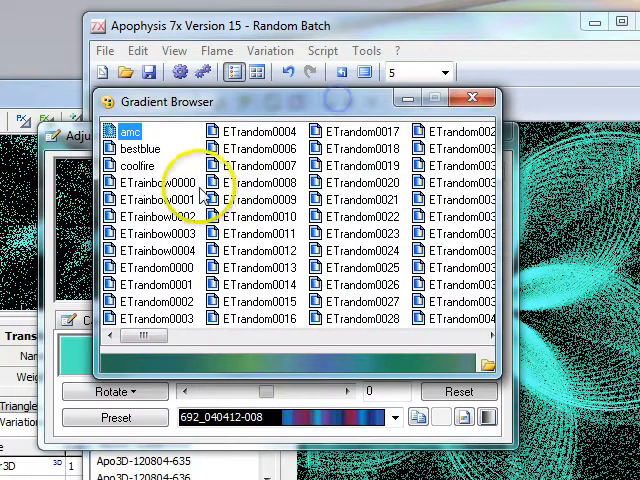
pyautogui.click(160, 200)
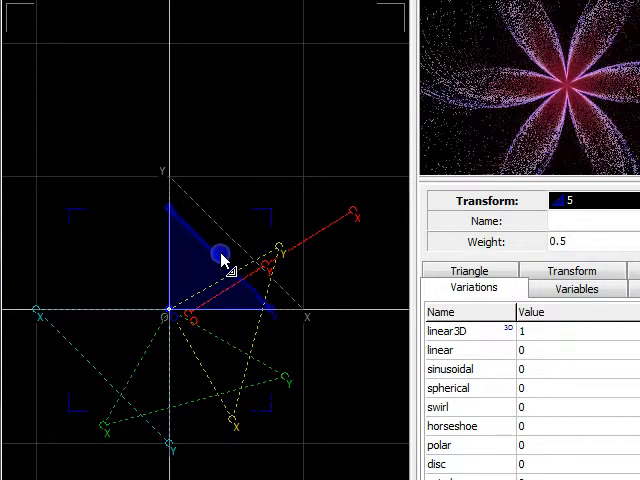
# Stretch transform 5's triangle to widen the petals into looping purple swirls.
pyautogui.moveTo(222, 254); pyautogui.dragTo(240, 244)
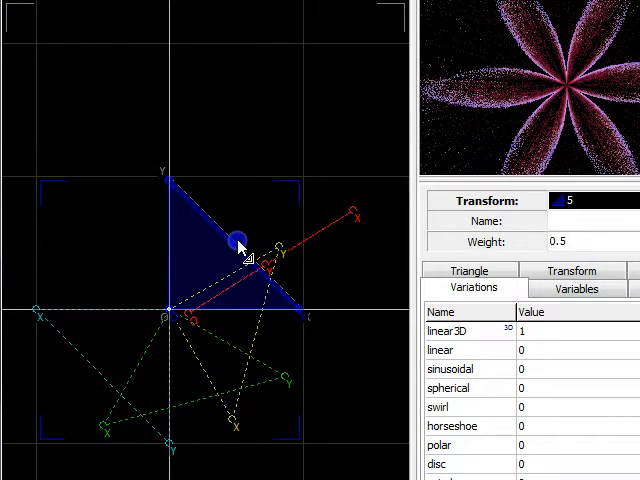
pyautogui.moveTo(240, 244); pyautogui.dragTo(210, 270)
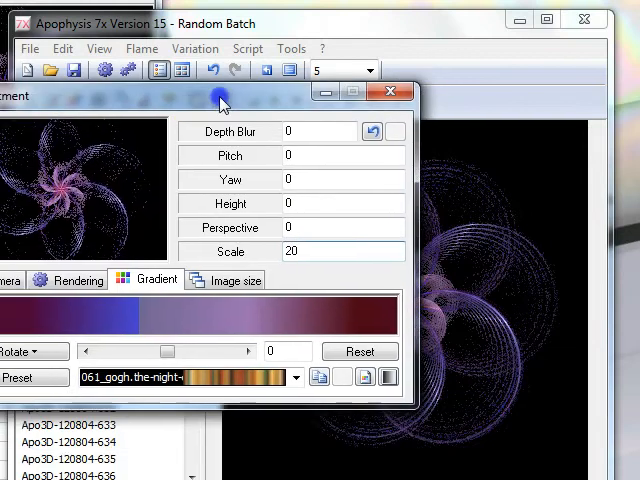
# Close the Adjustment window with the scaled-down purple disc flower in view.
pyautogui.click(390, 92)
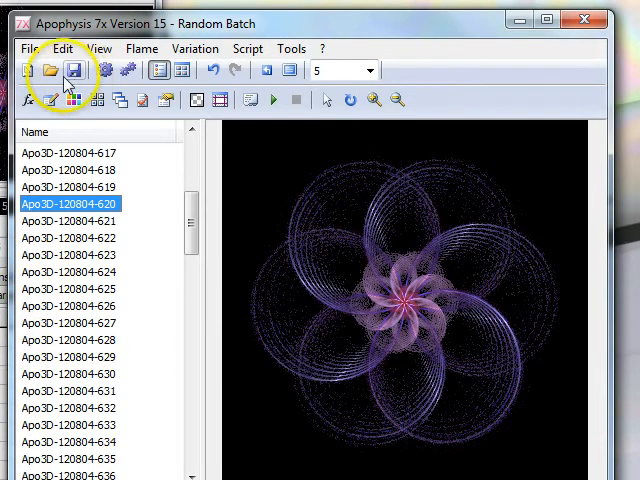
# Save the flame parameters as purplediscflower with a matching destination file.
pyautogui.click(76, 72)
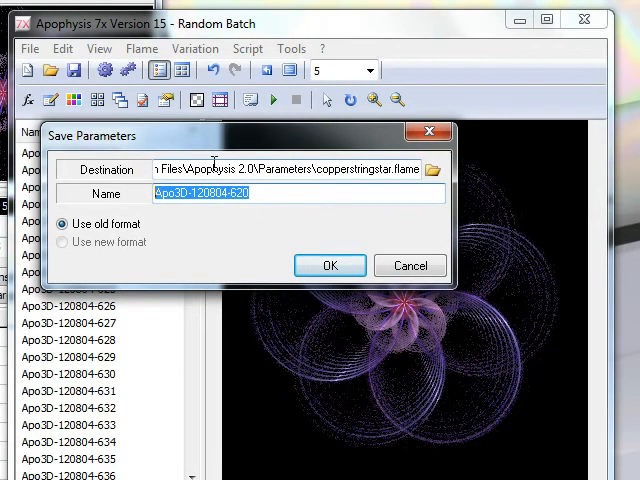
pyautogui.write('purple')
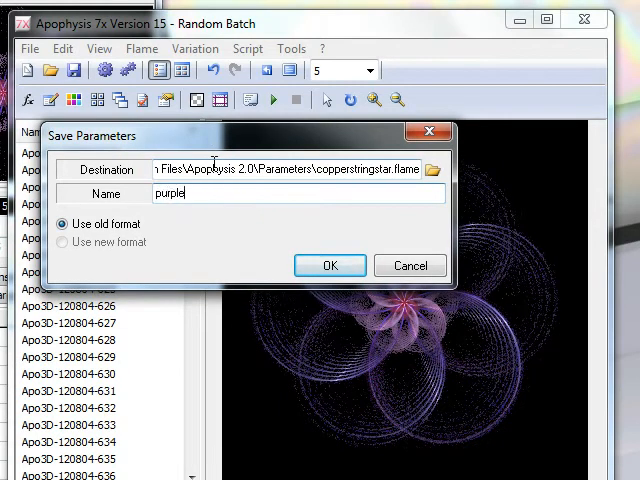
pyautogui.write('discflower')
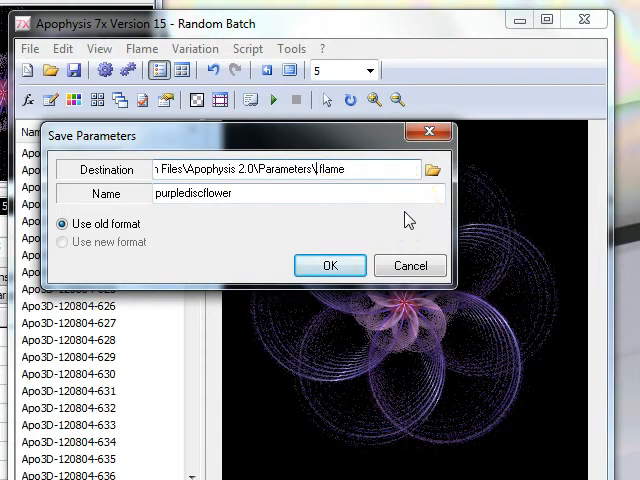
pyautogui.click(328, 264)
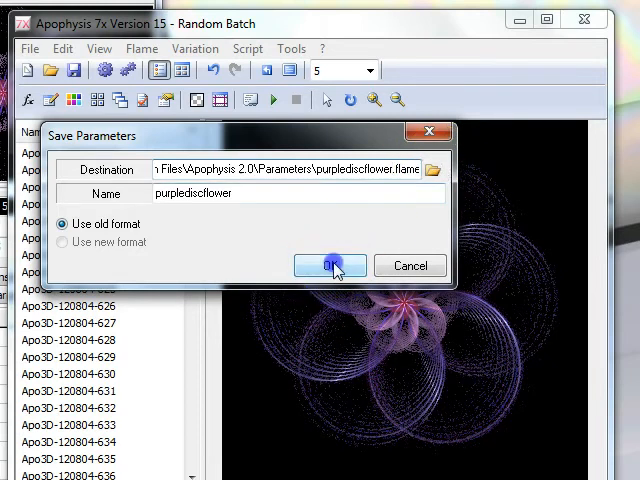
pyautogui.click(322, 264)
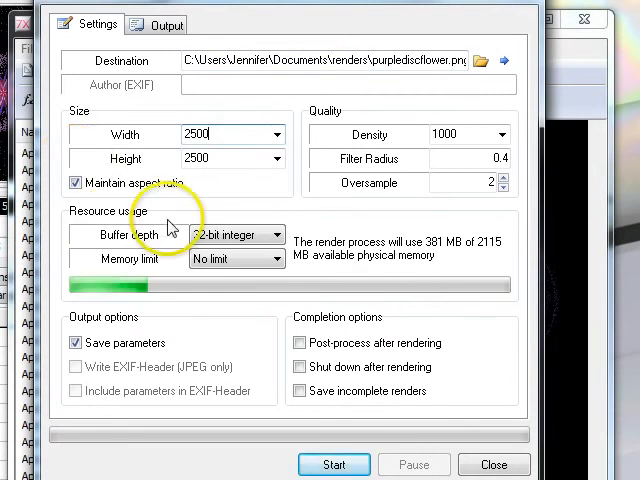
# Set the render buffer depth and start rendering purplediscflower at 2500×2500 to disk.
pyautogui.click(458, 136)
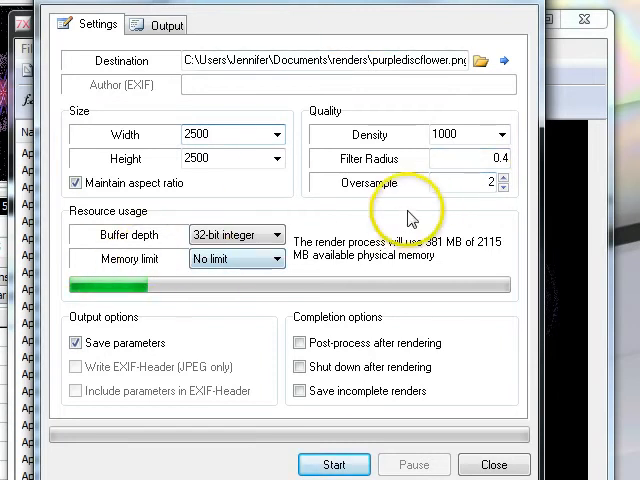
pyautogui.moveTo(372, 224)
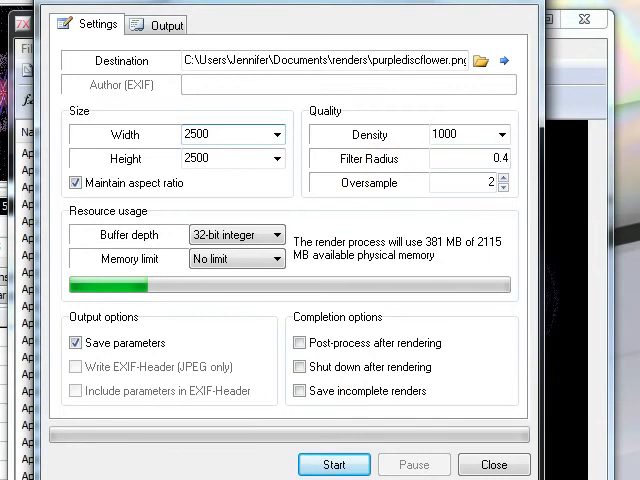
pyautogui.click(334, 464)
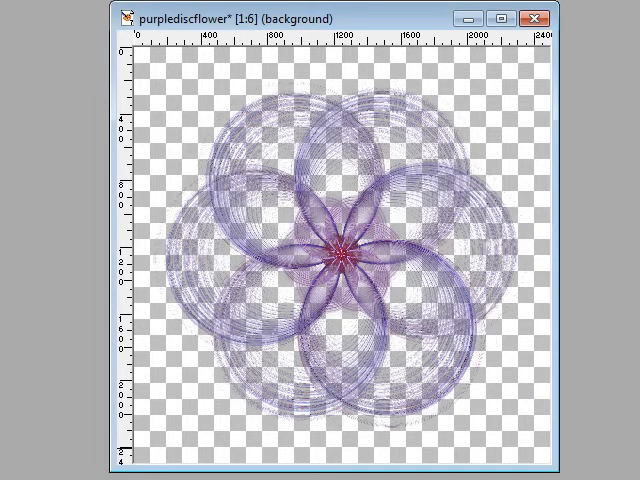
pyautogui.moveTo(570, 84)
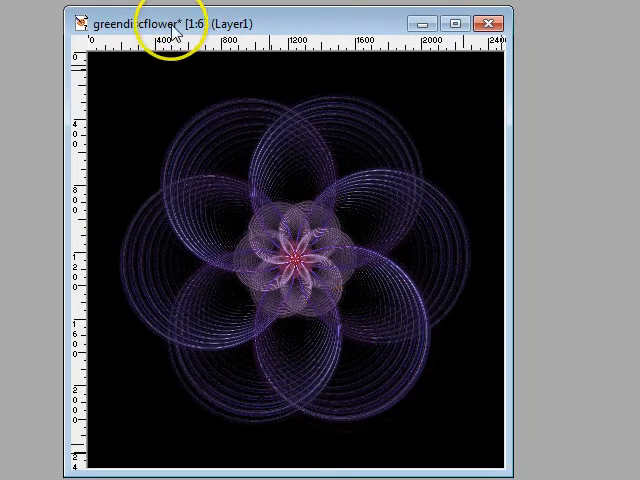
pyautogui.moveTo(8, 416)
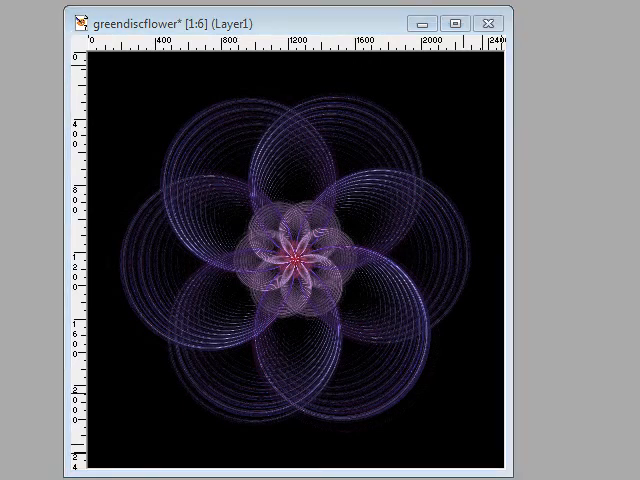
# Create a new 1600×1080 pixel transparent canvas for the wallpaper.
pyautogui.click(426, 152)
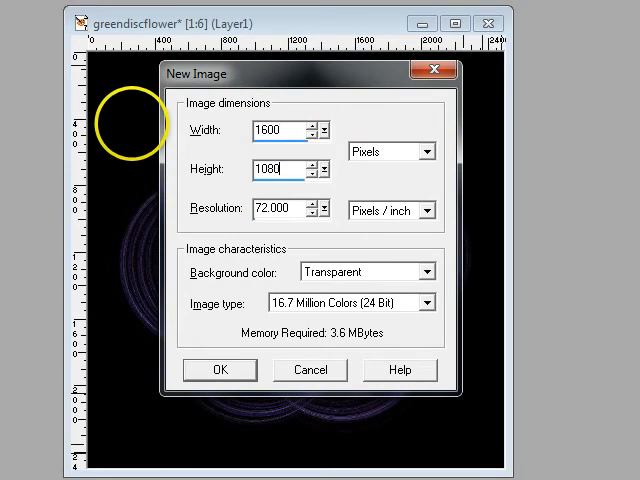
pyautogui.click(220, 370)
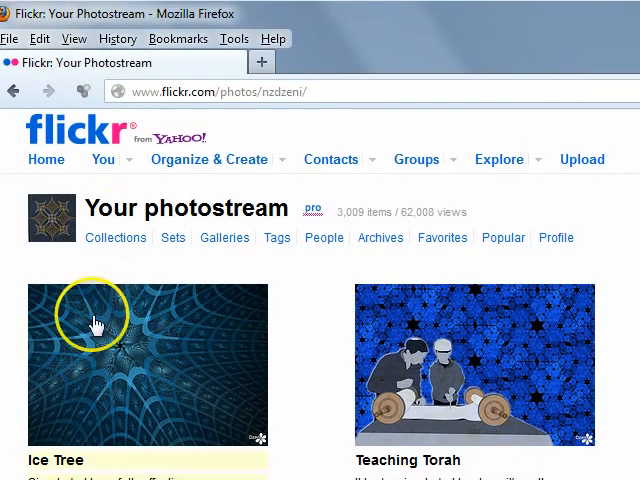
pyautogui.moveTo(190, 102)
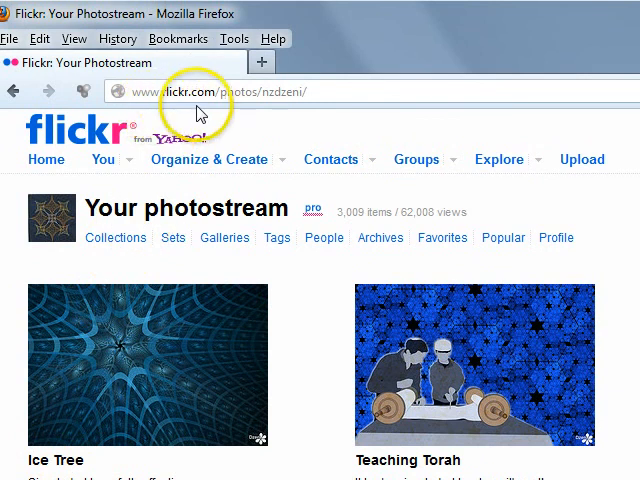